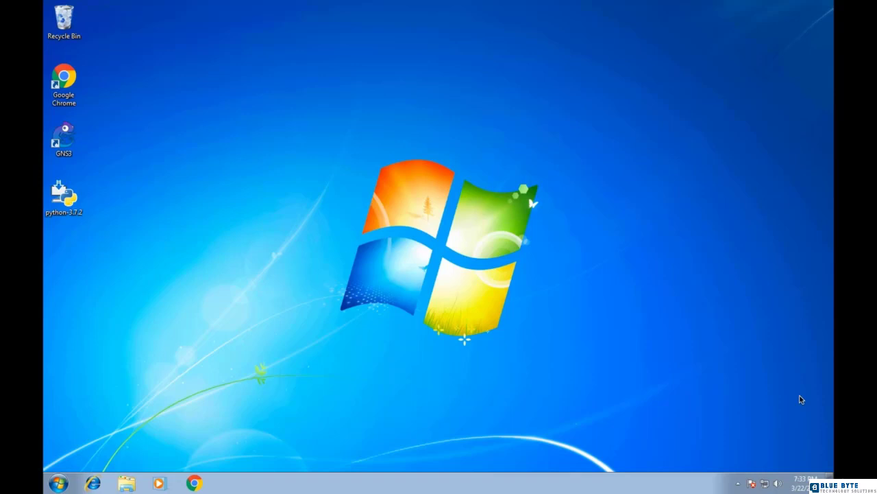
mouse_move(691, 362)
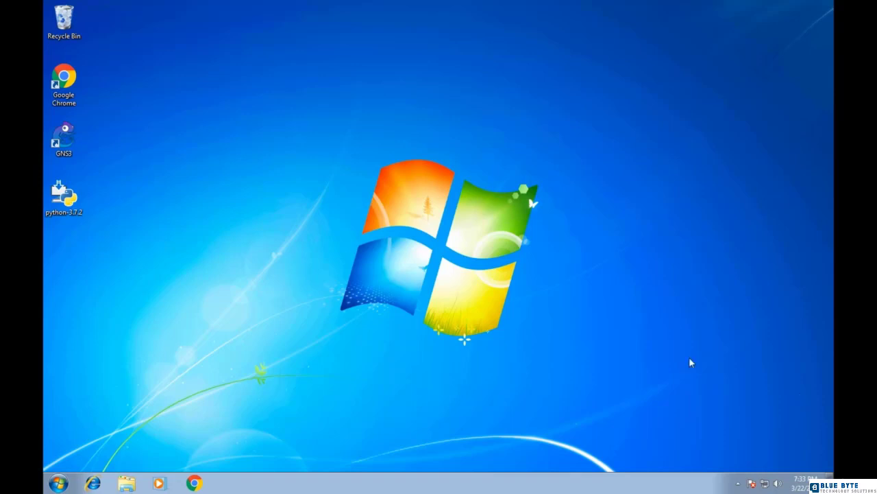
Step: Search the Start menu for 'cmd' so the Command Prompt program appears in results
click(58, 483)
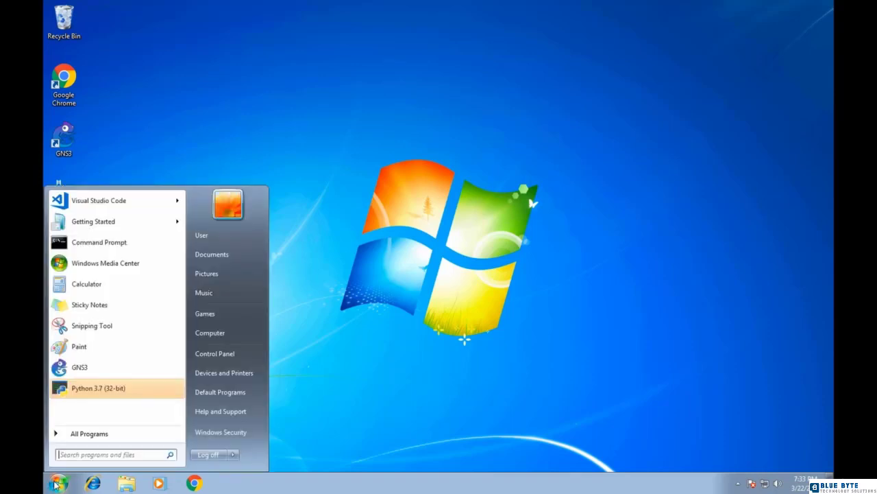
text(cmd)
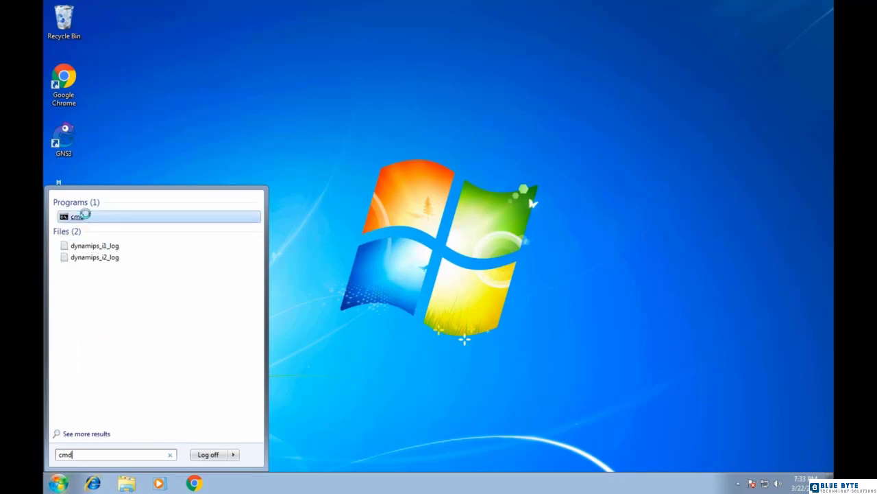
Step: Run django-admin startproject django_network_automation in a new Command Prompt
click(77, 217)
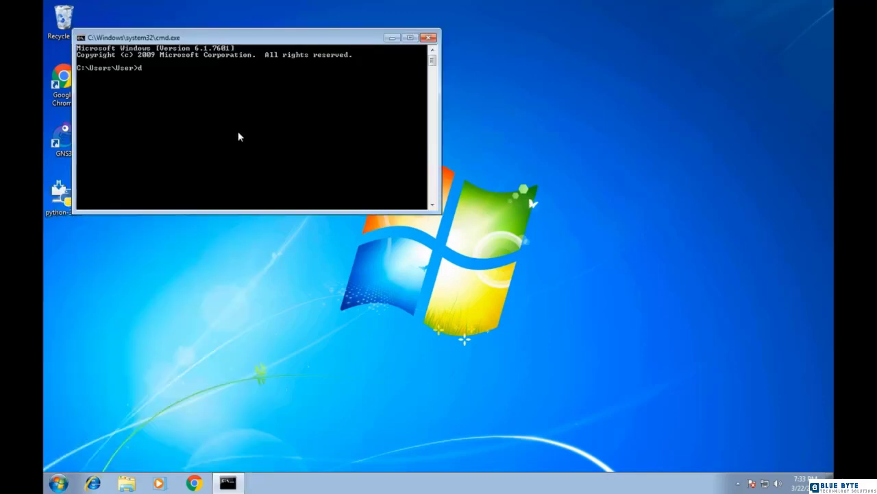
text(jango-admin)
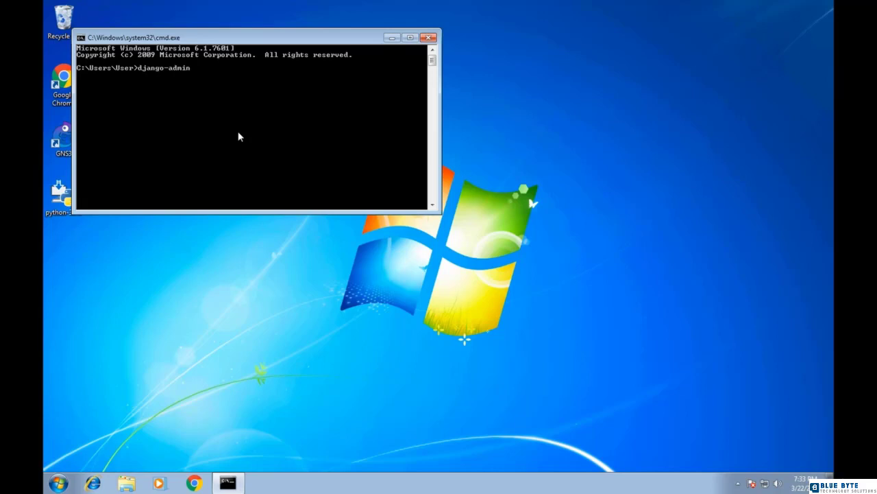
text(startproj)
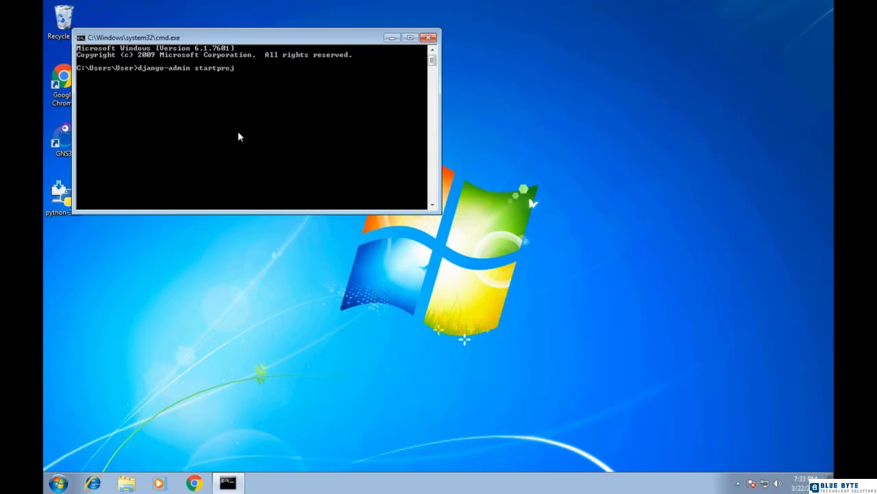
text(ect django)
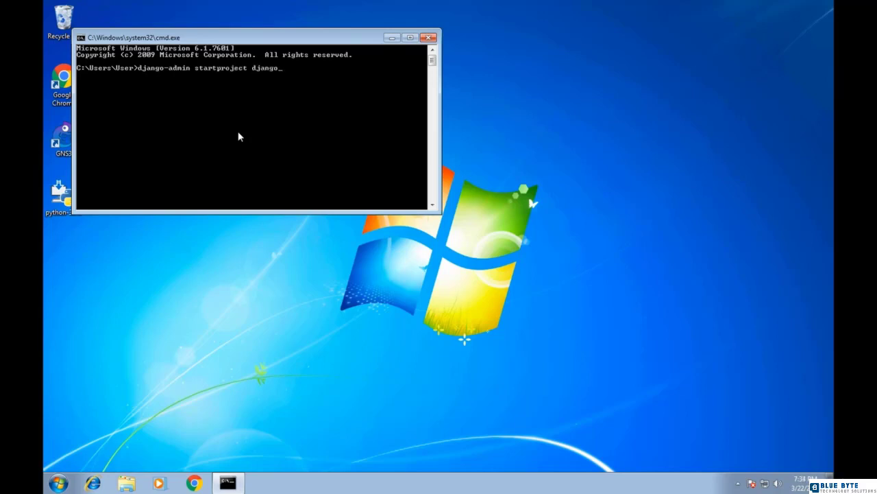
text(_network_automation)
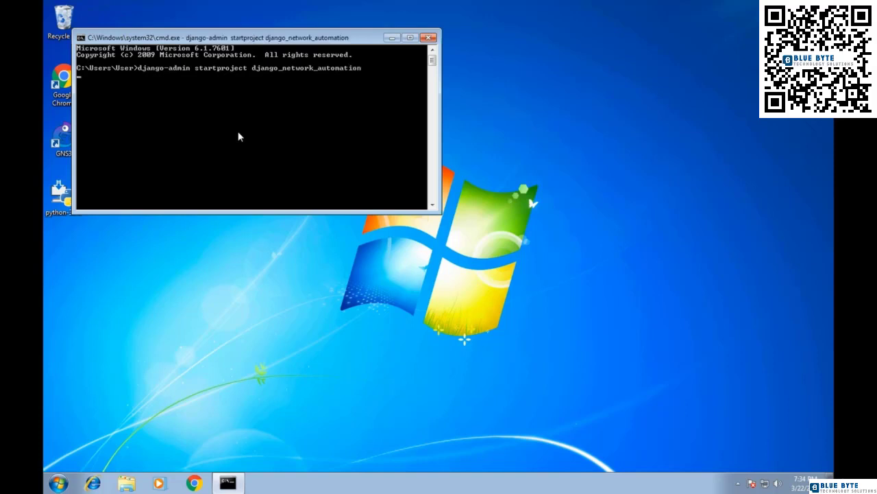
Step: List the user folder with dir and cd into django_network_automation
text(dir)
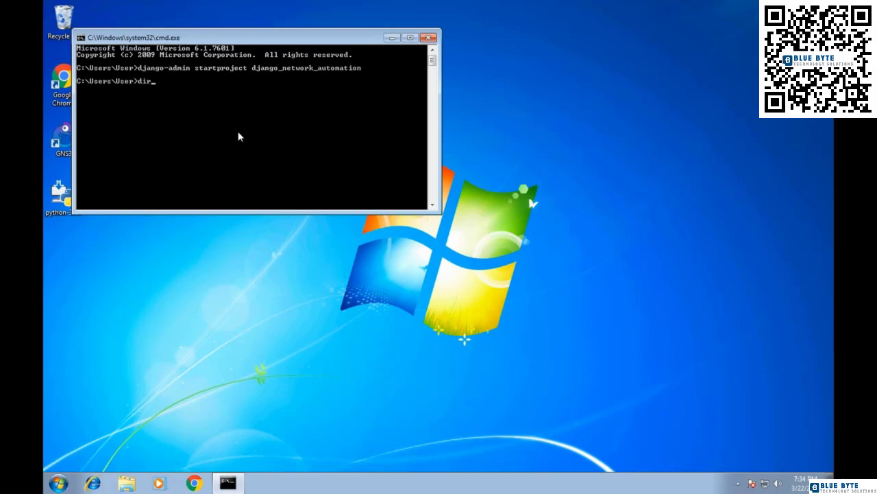
key(Return)
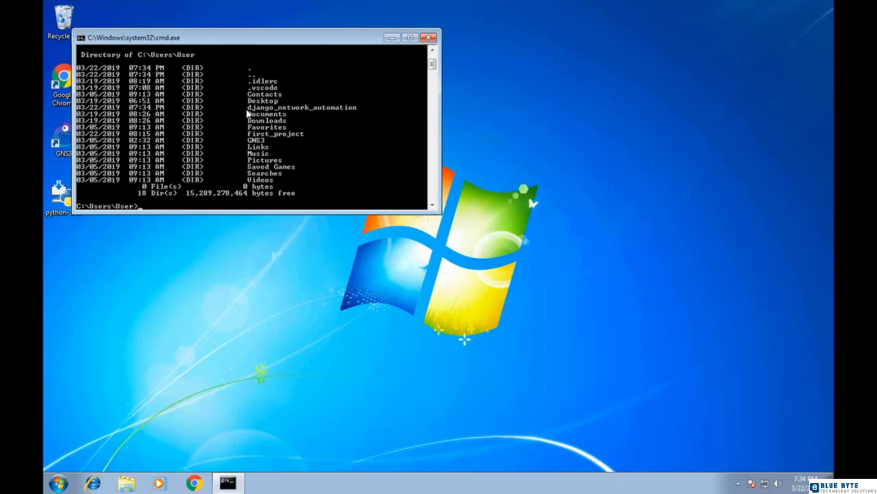
mouse_move(349, 116)
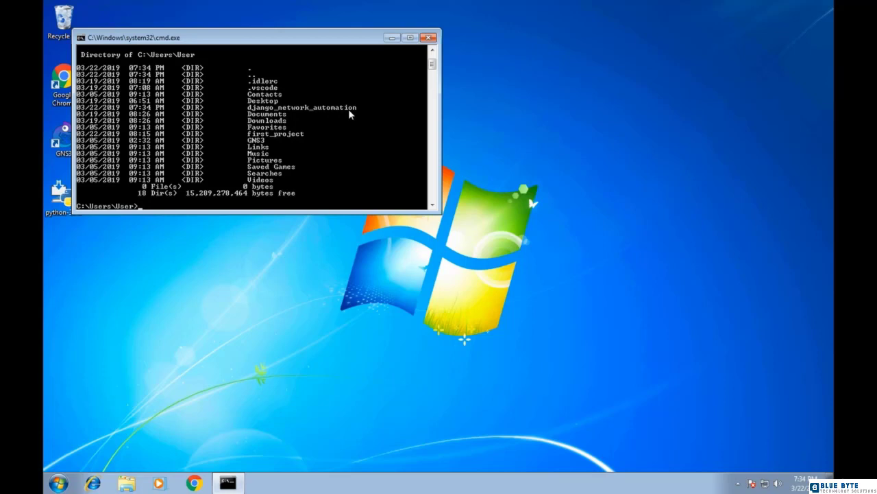
text(cd django_network_automation)
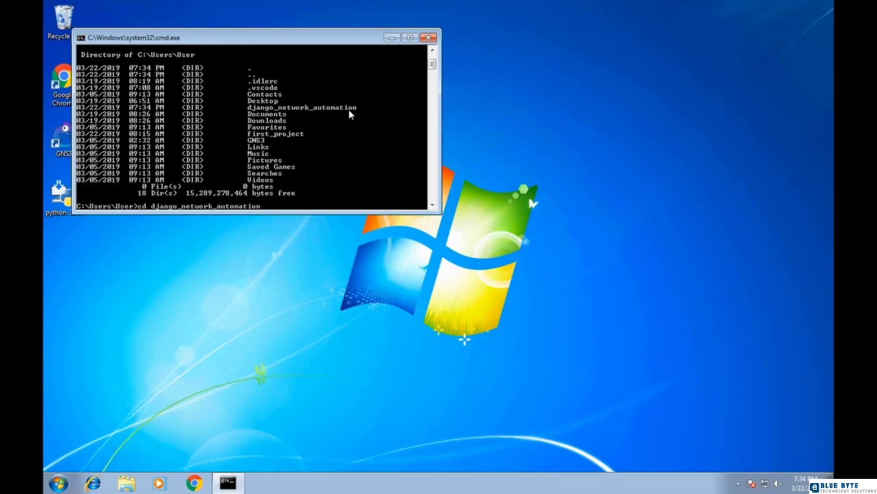
key(Return)
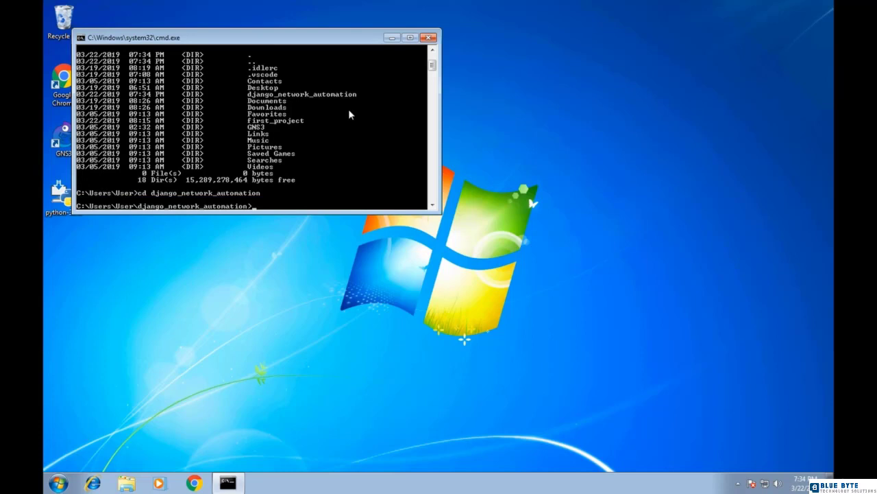
Step: Create the network_automation app with python manage.py startapp
text(python manage.py start)
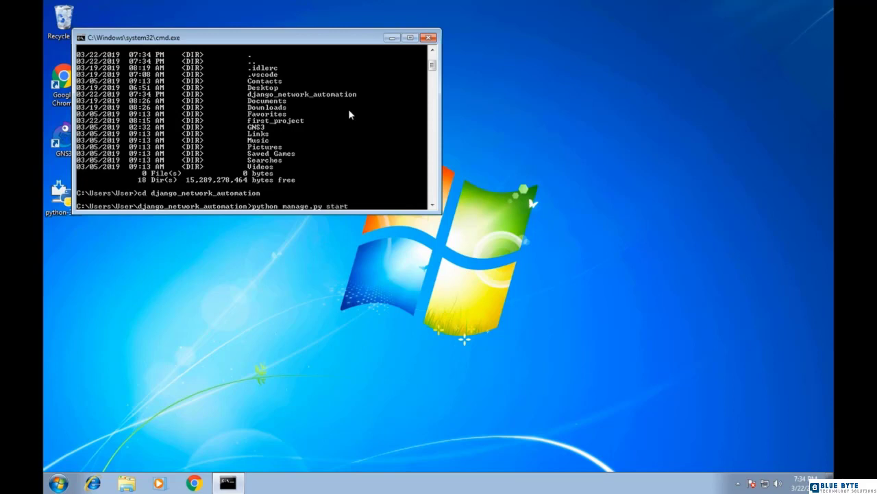
text(app networ)
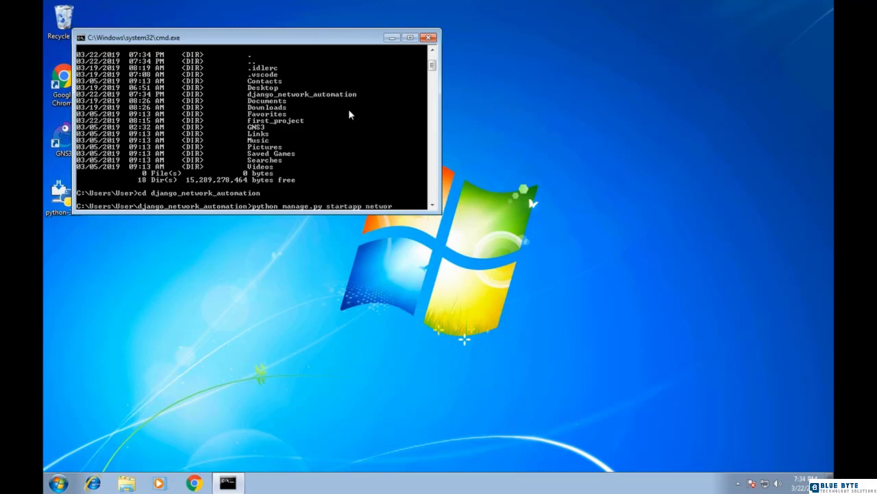
text(k_automation)
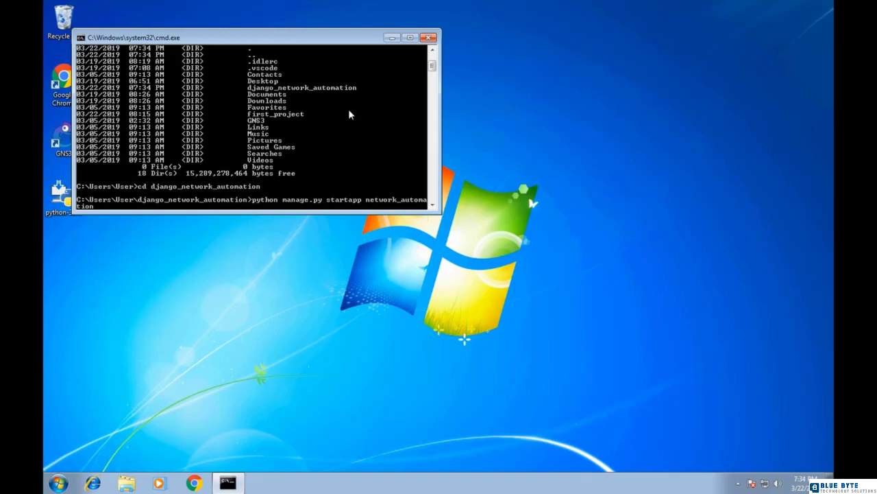
key(Return)
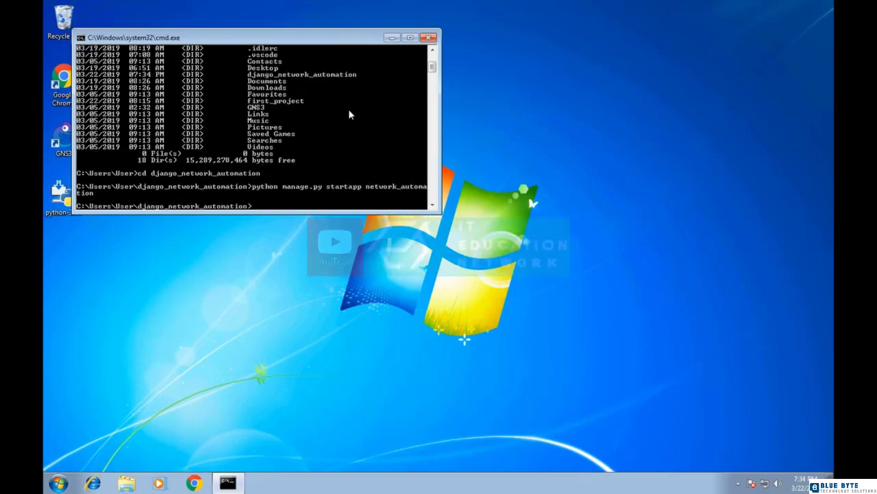
Step: List the project folder and launch Visual Studio Code on it with 'code .'
text(dir)
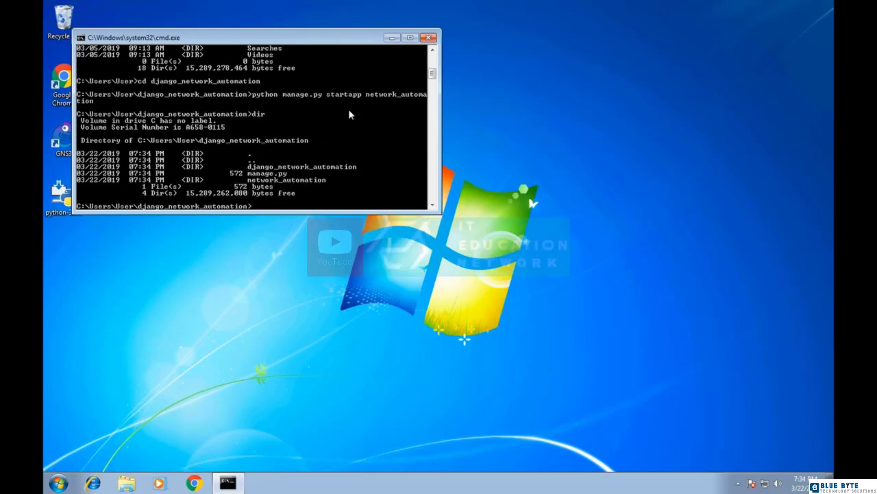
mouse_move(362, 173)
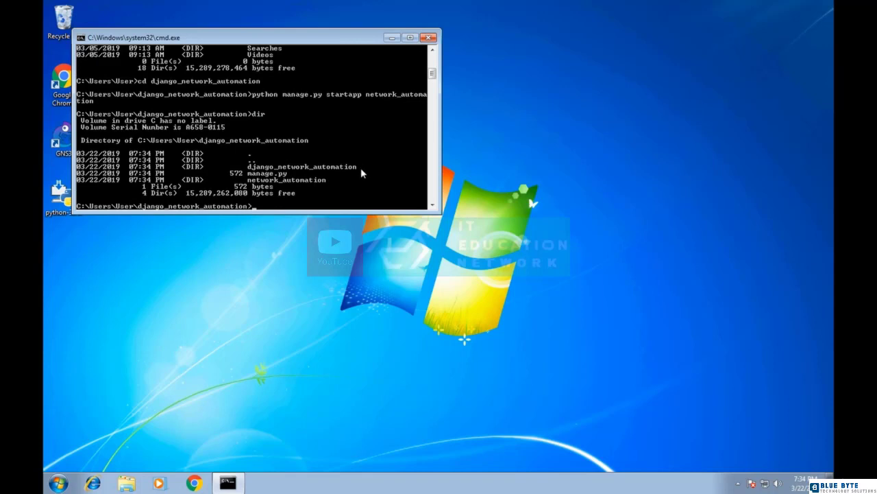
mouse_move(330, 183)
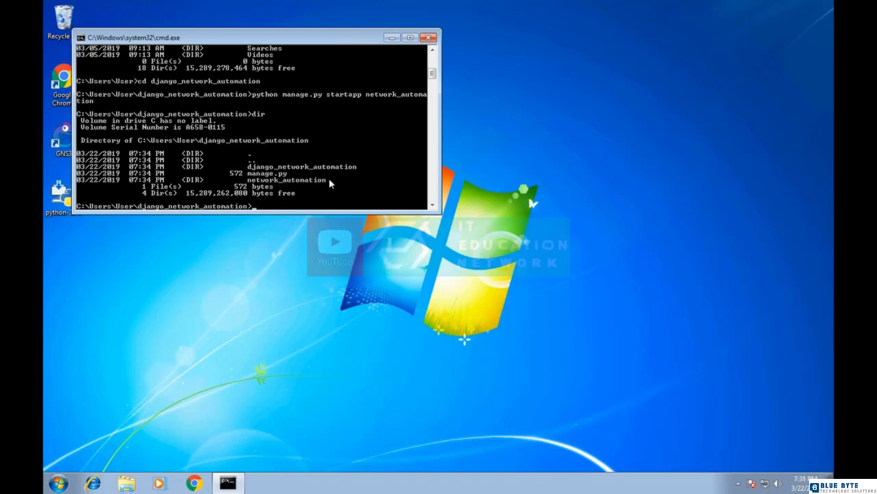
text(code .)
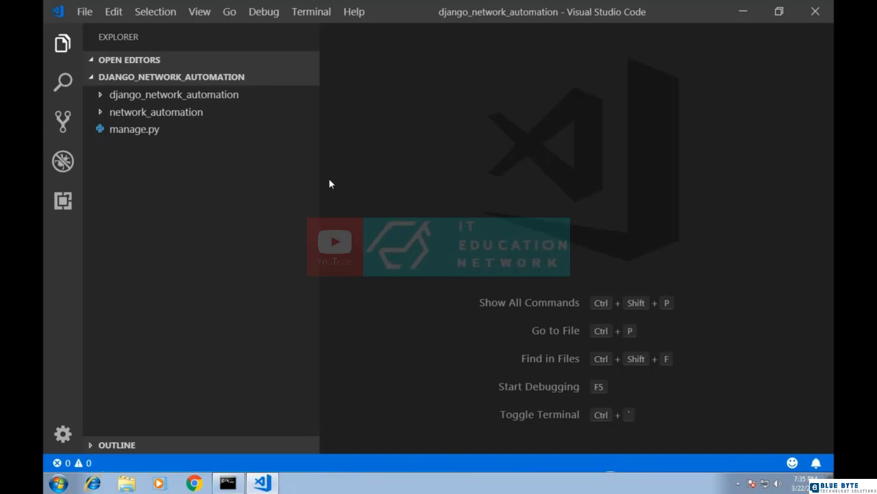
mouse_move(244, 96)
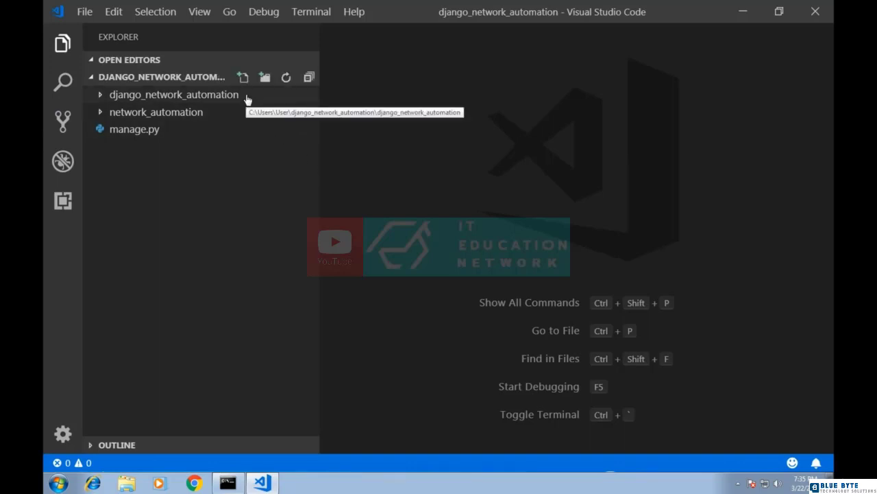
Step: Locate the INSTALLED_APPS list in the project's settings.py
click(173, 95)
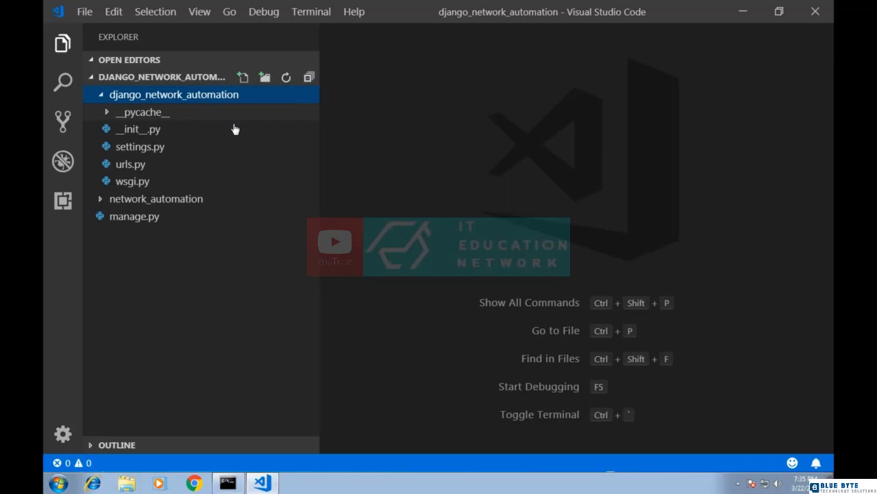
click(140, 146)
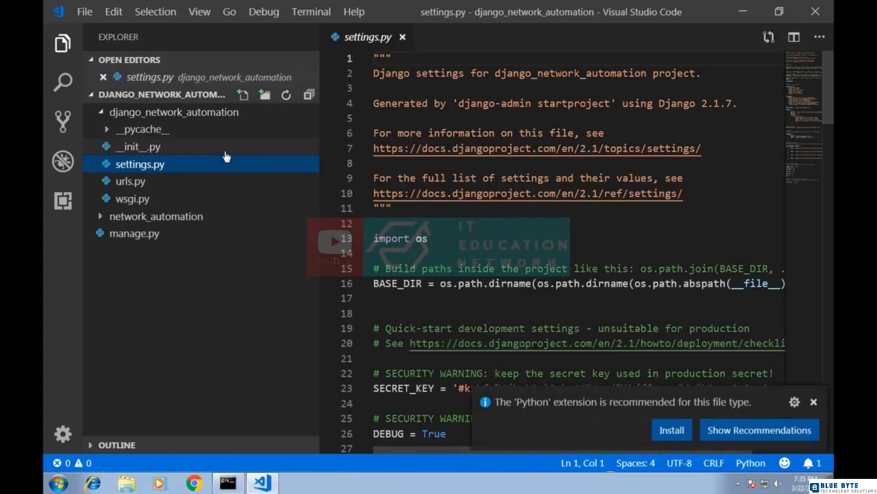
scroll(down, 3)
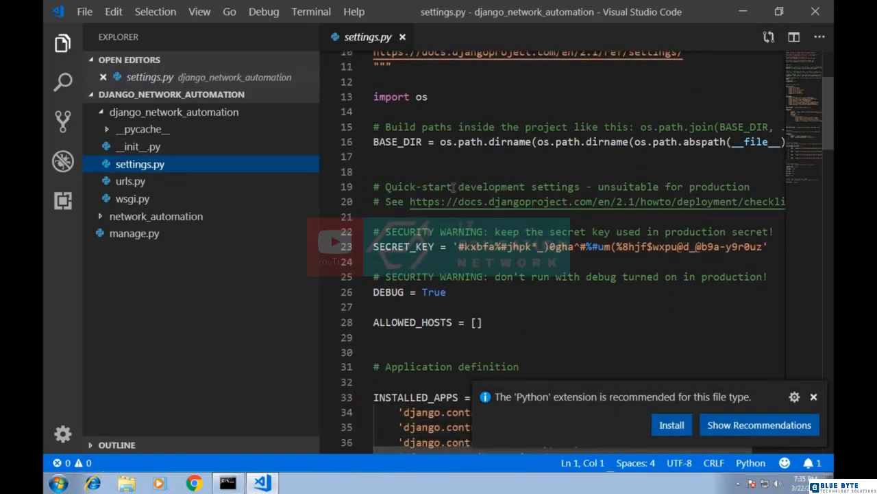
scroll(down, 3)
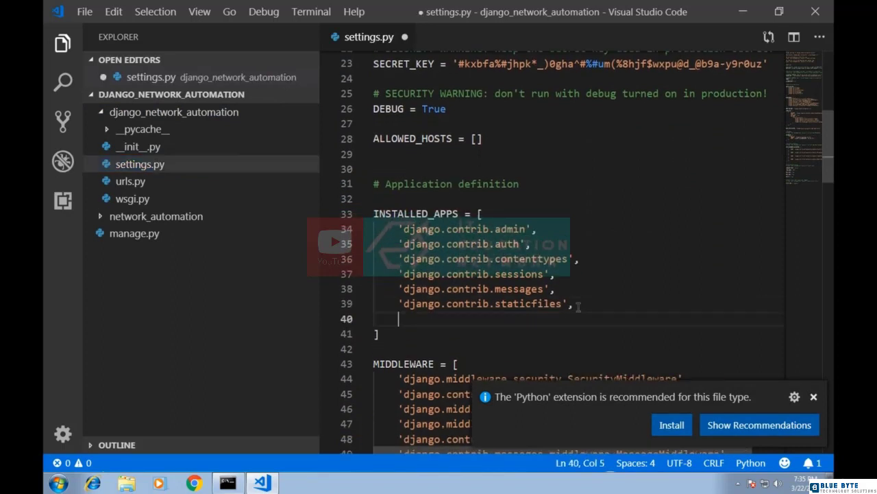
Step: Add 'network_automation', to INSTALLED_APPS and save settings.py
text('')
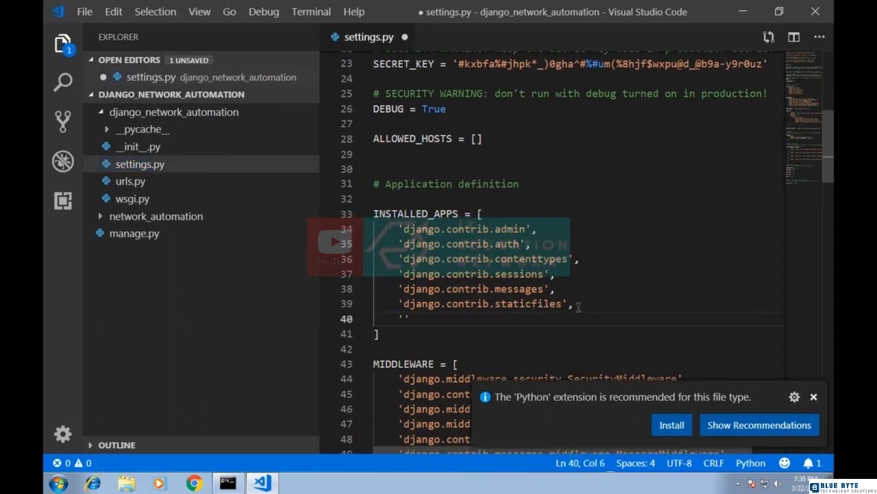
text(network_au)
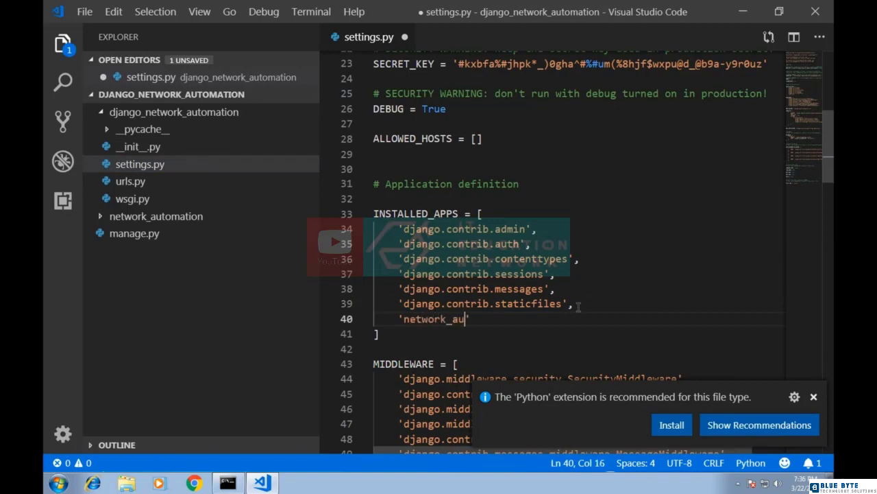
text(tomation')
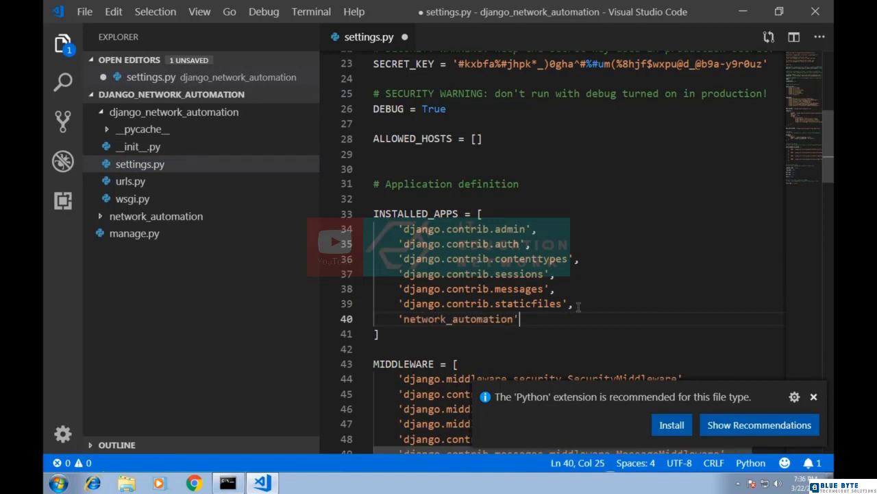
text(,)
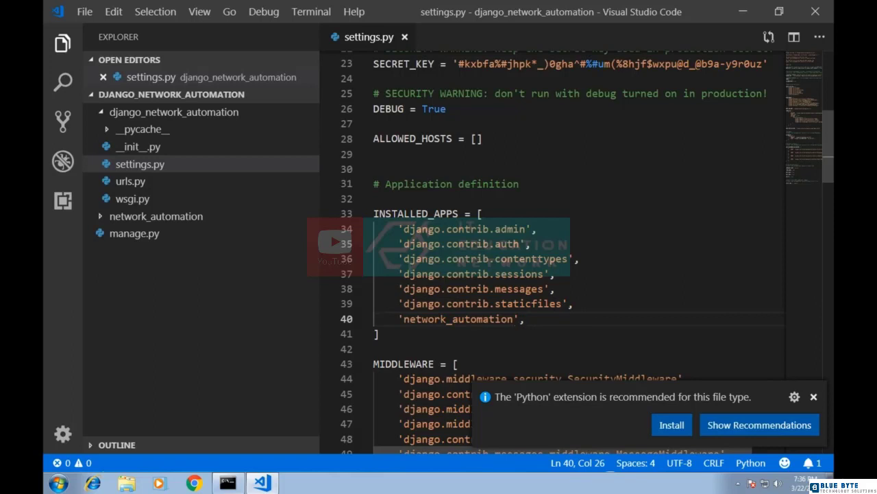
click(140, 165)
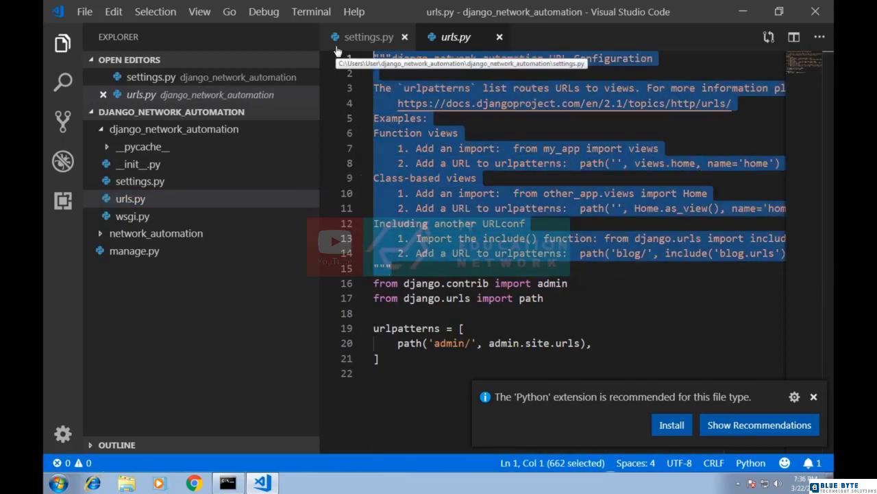
Step: Remove the header docstring and add include to the django.urls import
key(Delete)
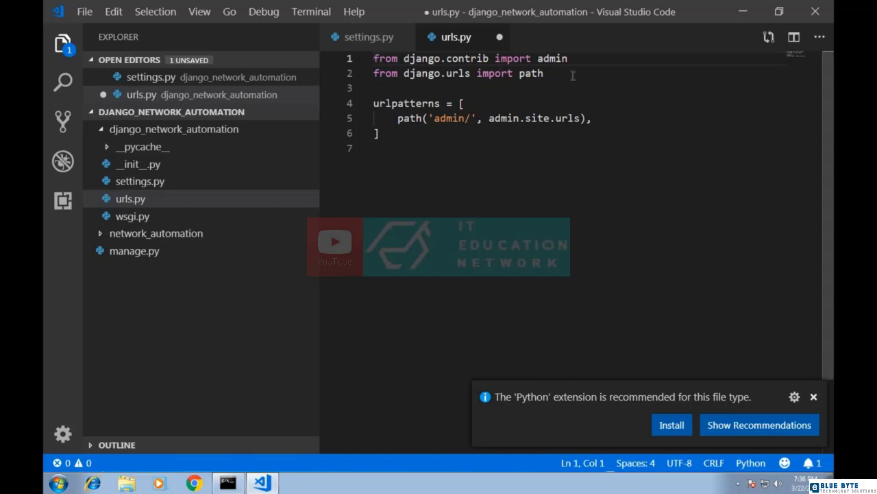
text(, inc)
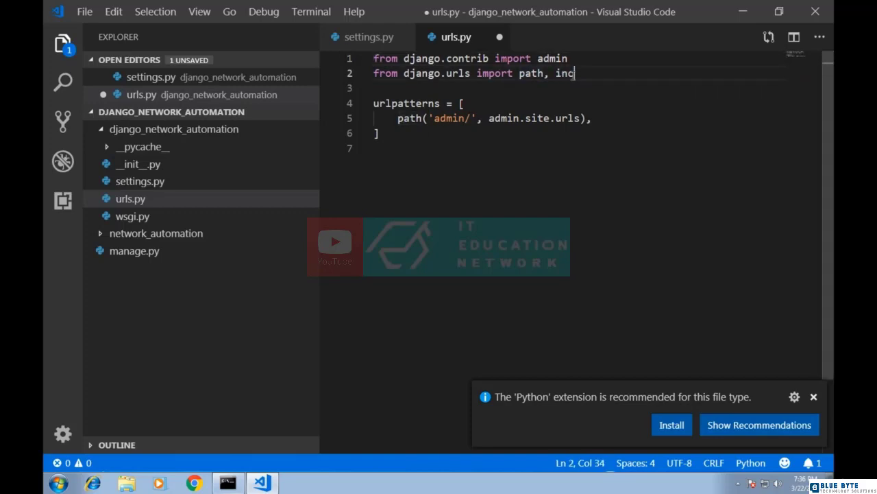
text(lude)
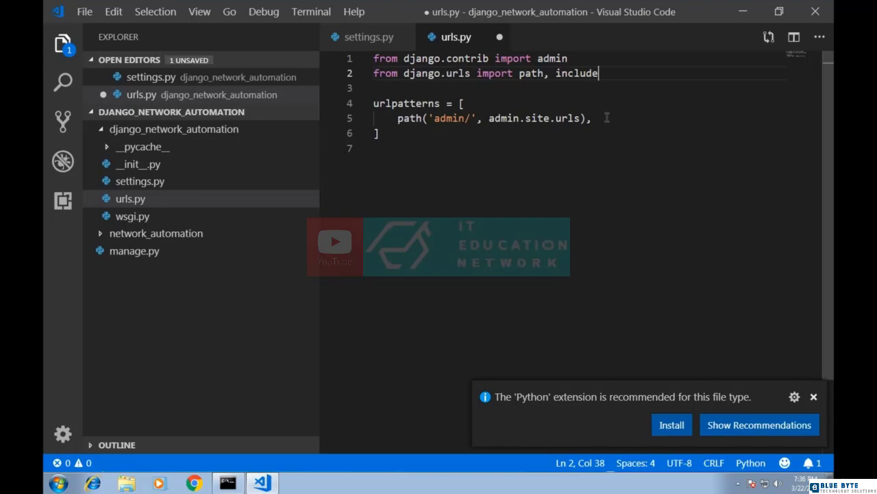
Step: Add path('', include('network_automation.urls')) to urlpatterns and save
text(path('',)
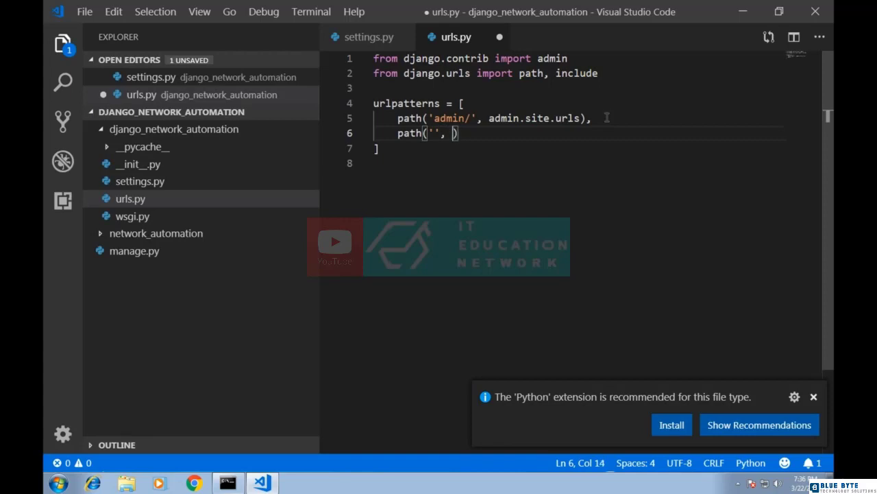
text(include('network)
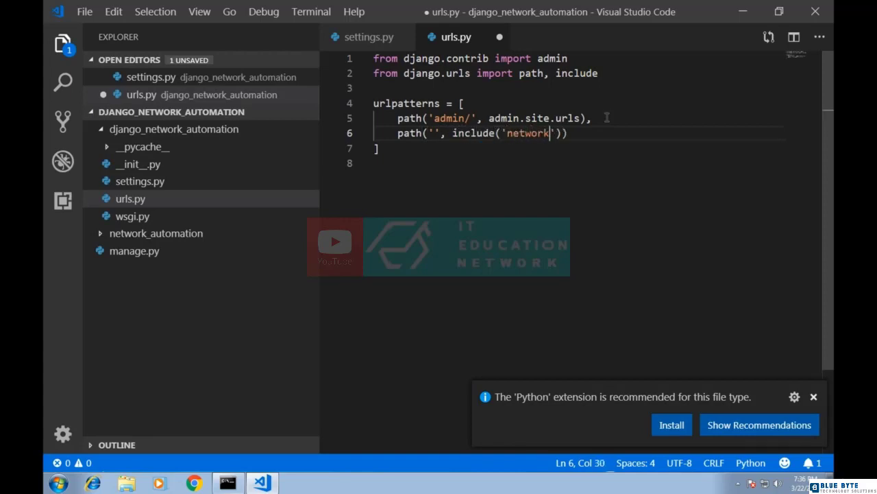
text(_automation.)
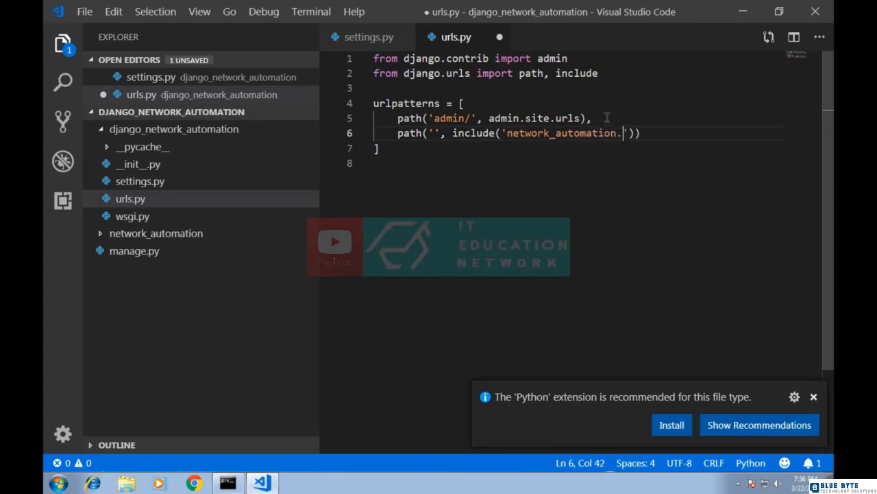
text(urls)
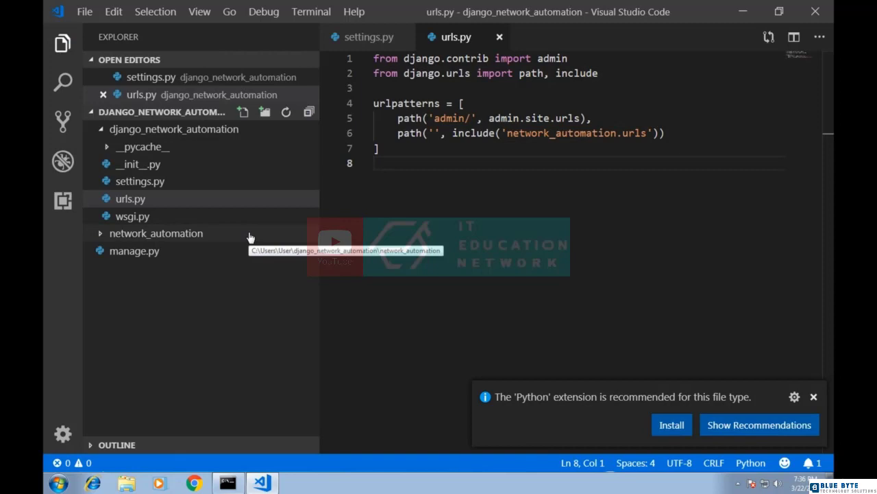
Step: Create urls.py in network_automation and paste in the project's URL configuration
right_click(156, 233)
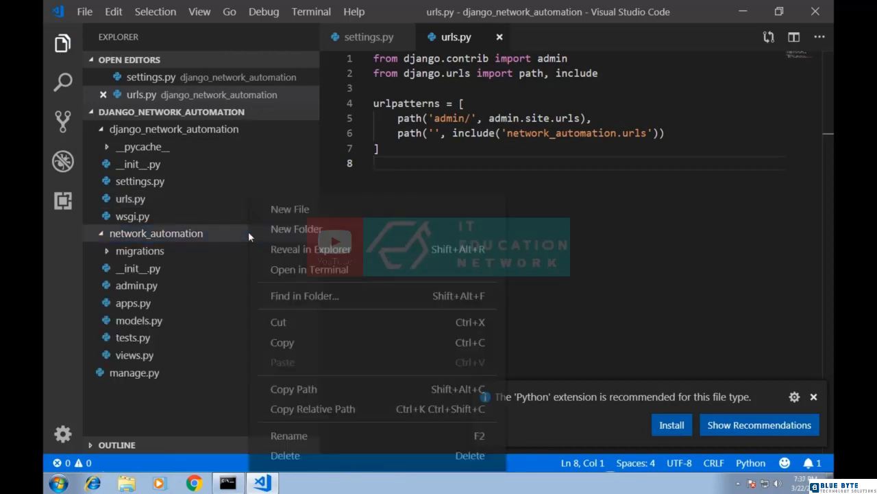
click(289, 208)
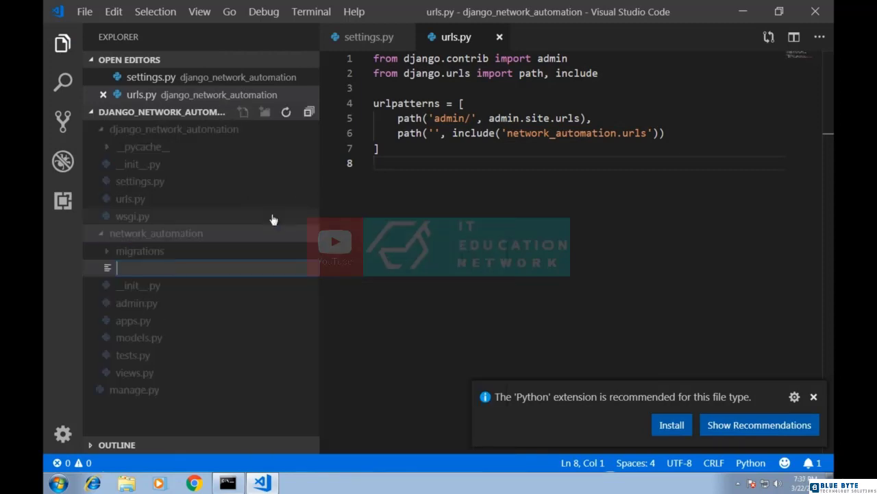
text(urls.p)
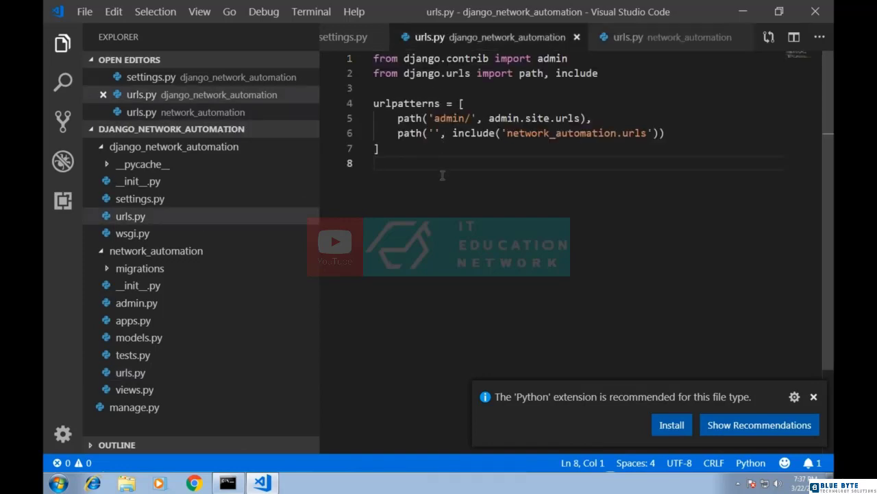
key(ctrl+a)
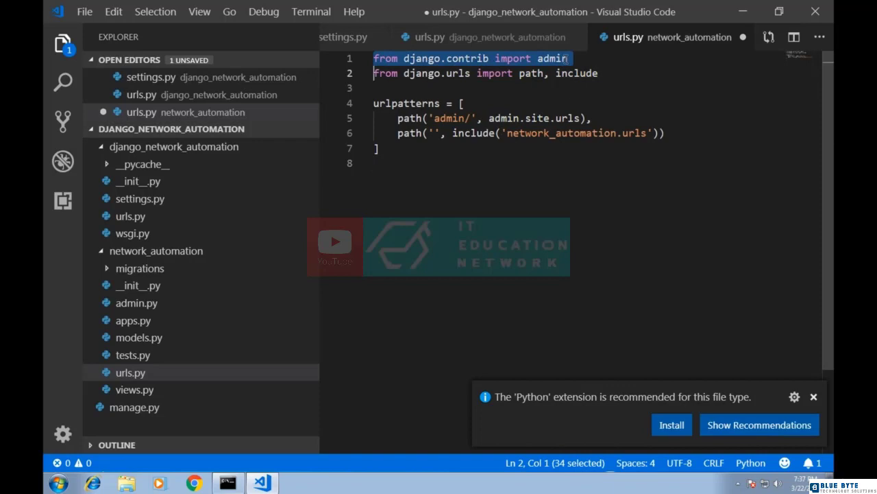
Step: Strip the admin import and route, leaving urlpatterns with path('', views.home)
key(Delete)
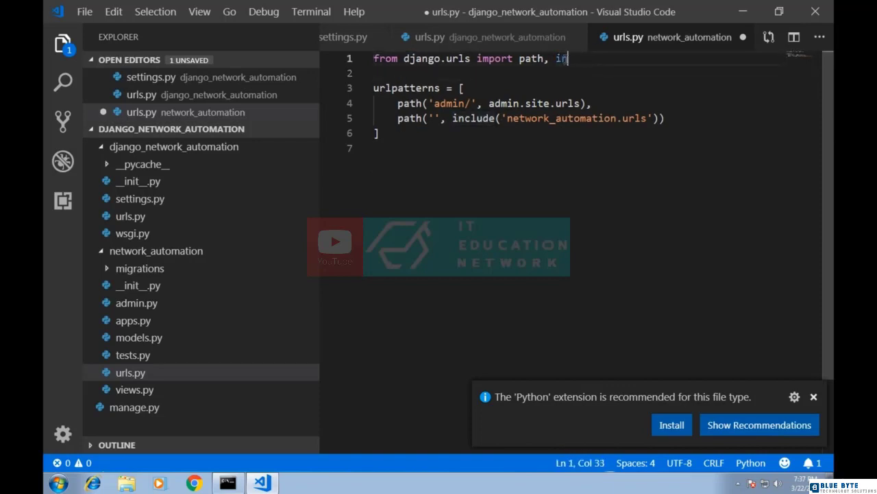
key(BackSpace)
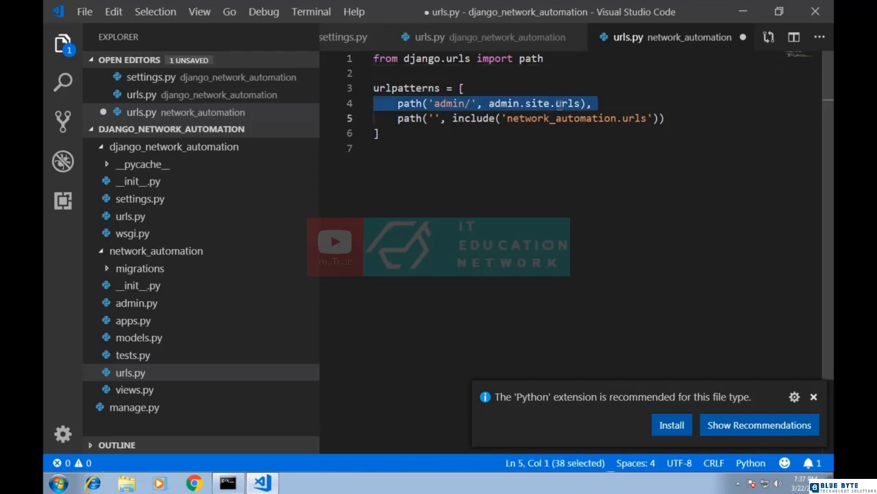
key(Delete)
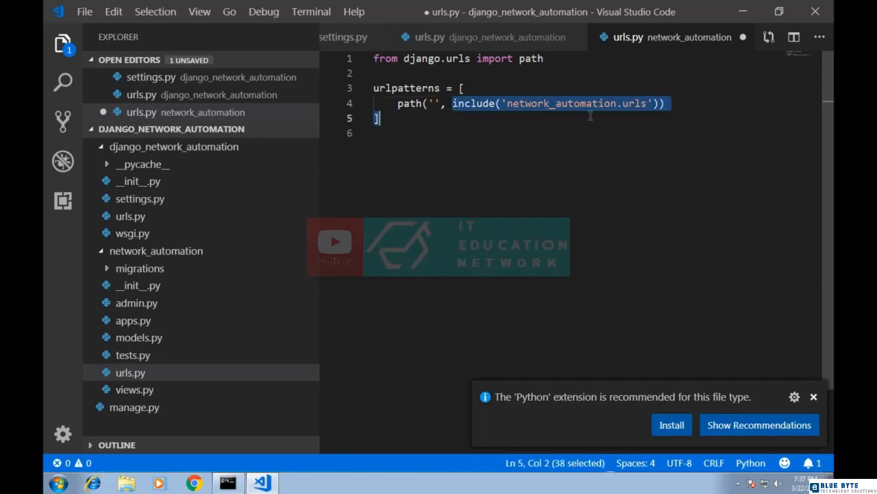
key(Delete)
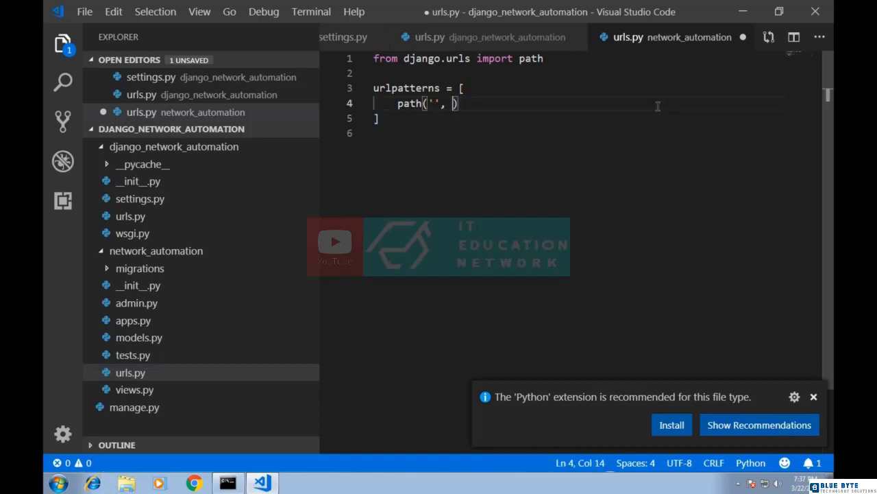
text(view)
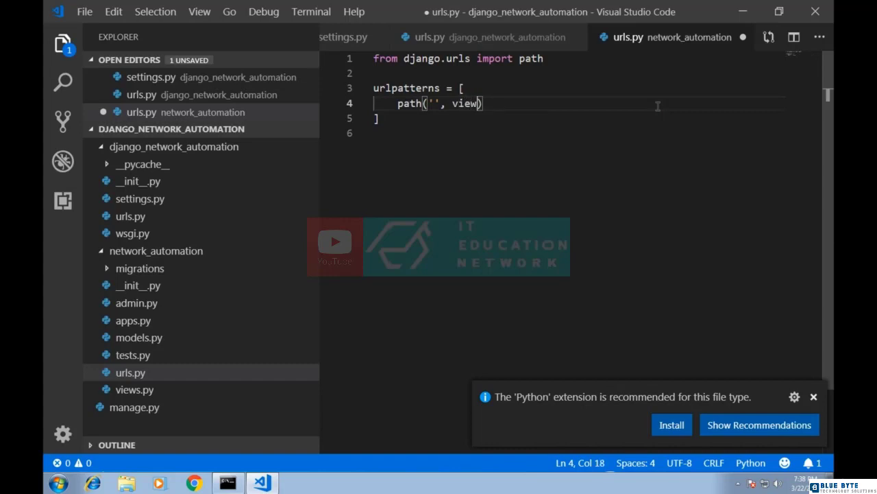
text(.home)
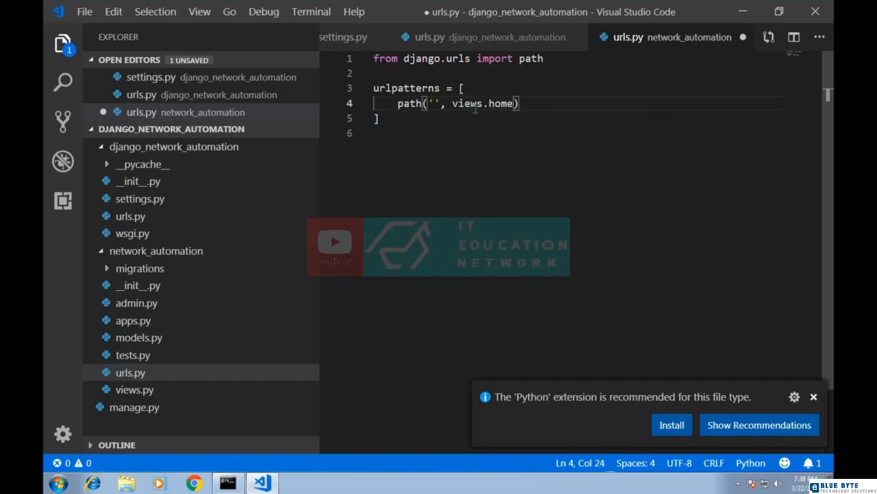
Step: Add 'from . import views' under the first import and save the app's urls.py
click(444, 58)
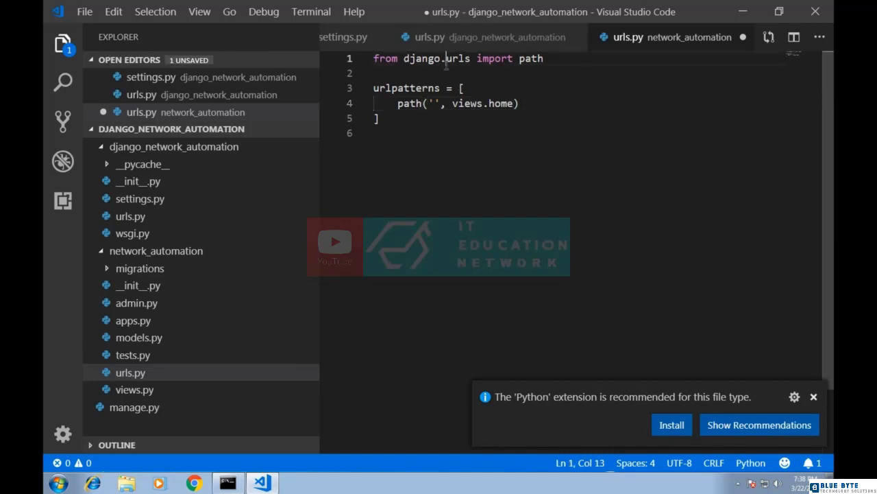
text(from . import views)
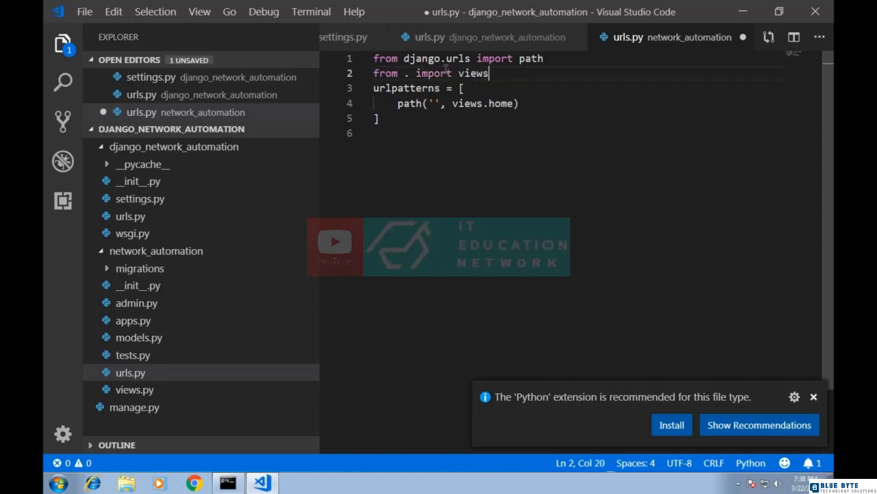
key(Enter)
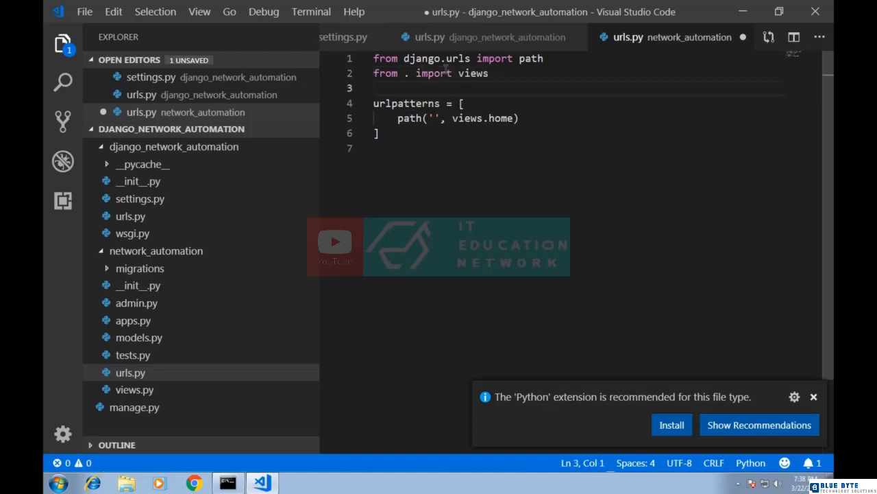
key(ctrl+s)
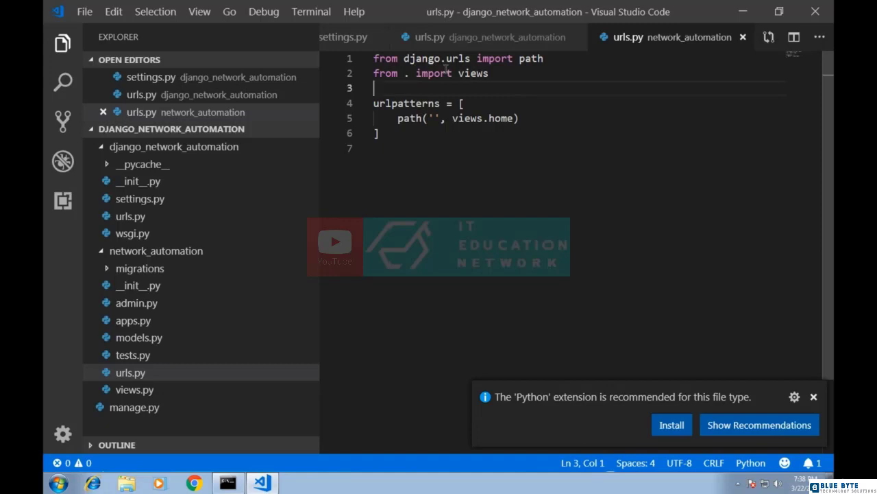
double_click(467, 118)
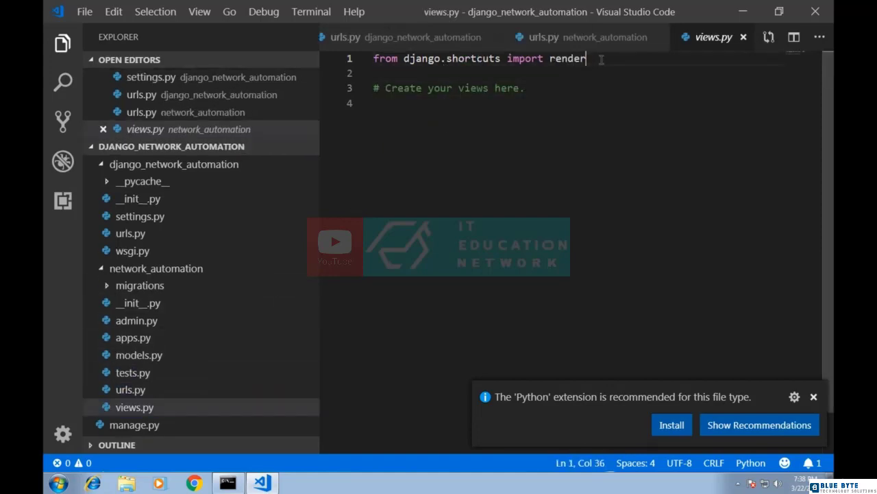
Step: Import HttpResponse and declare def home(request): in views.py
text(,)
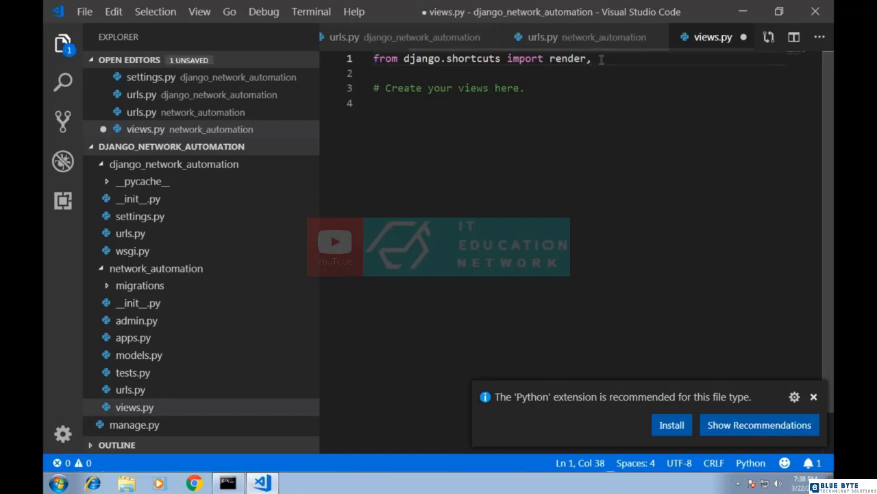
text(HttpResponese)
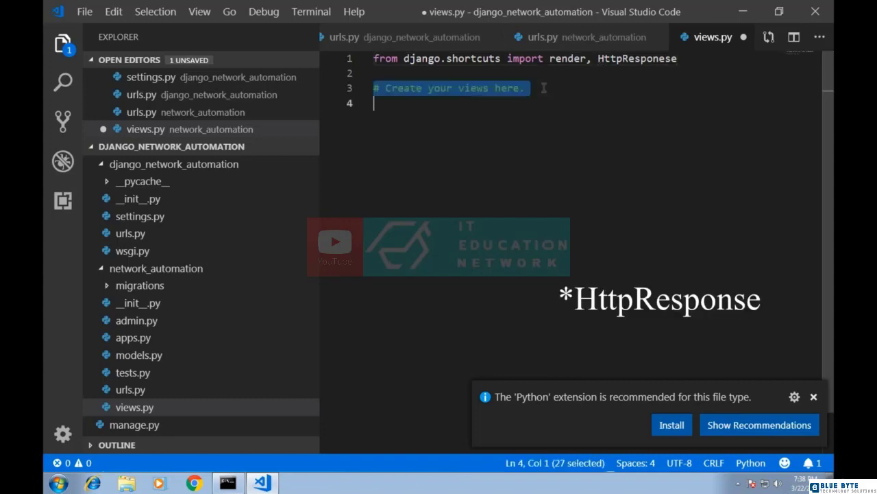
text(def)
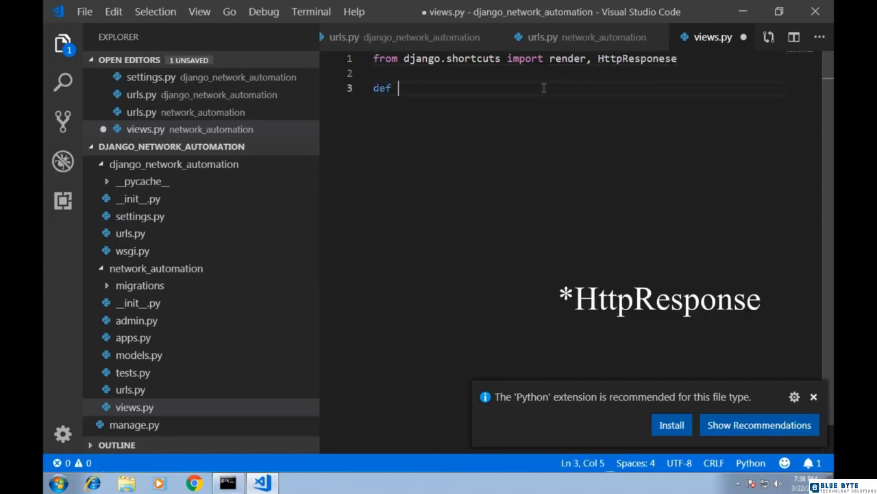
text(home)
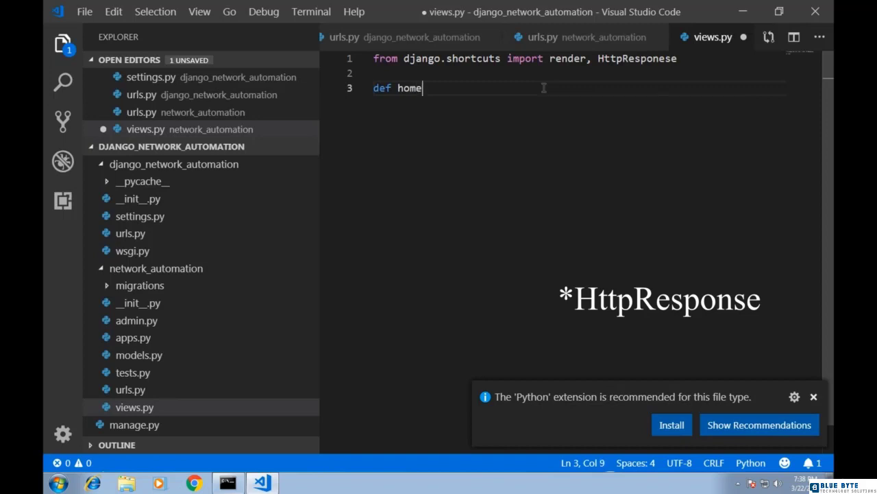
text((request):)
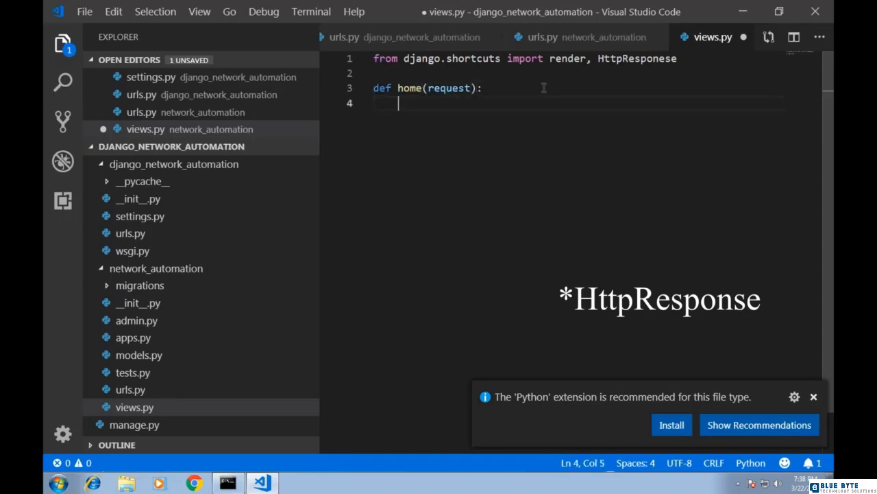
text(request)
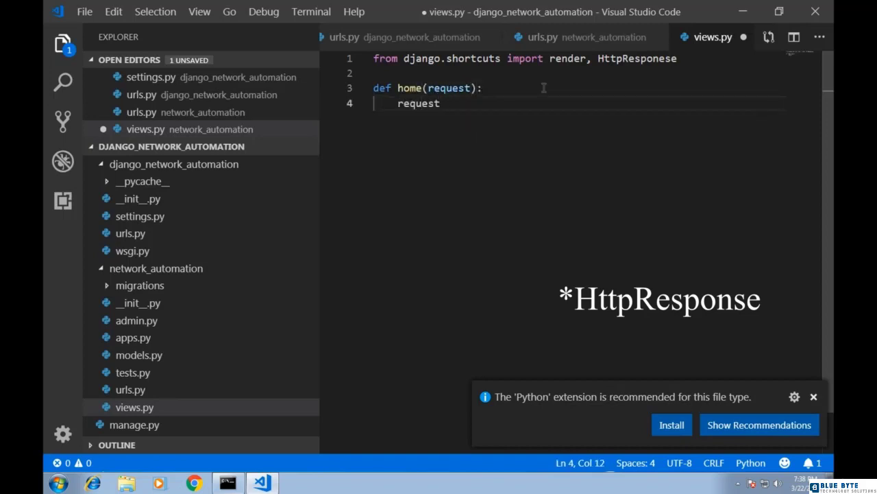
key(Backspace)
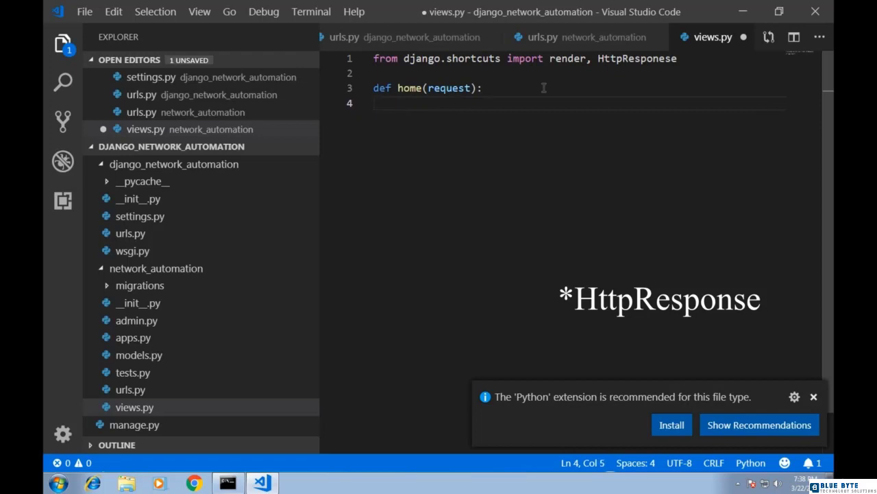
Step: Return HttpResponse("<h1>Hello World!</h1>") from home and save views.py
text(return HttpResponese("<)
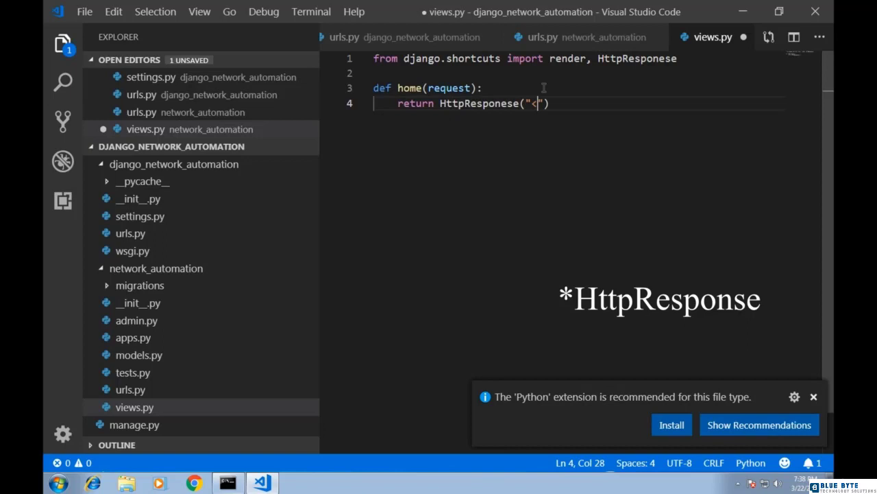
text(h1>Hello)
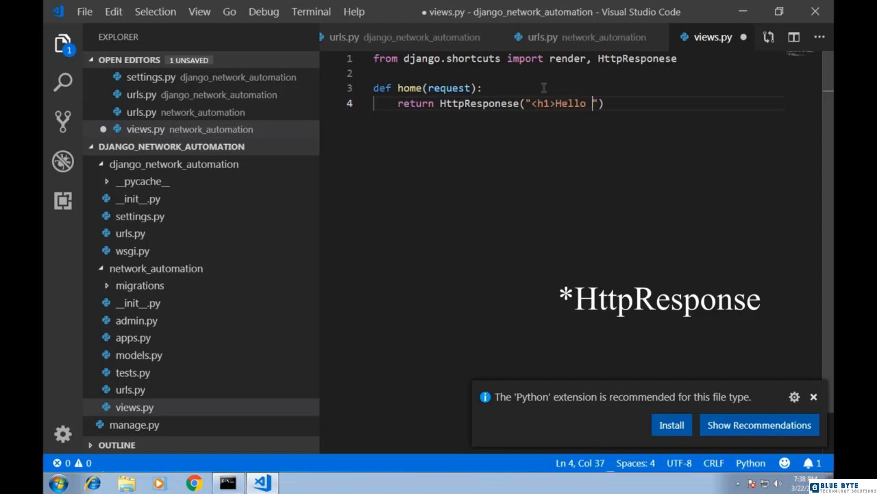
text(World!<)
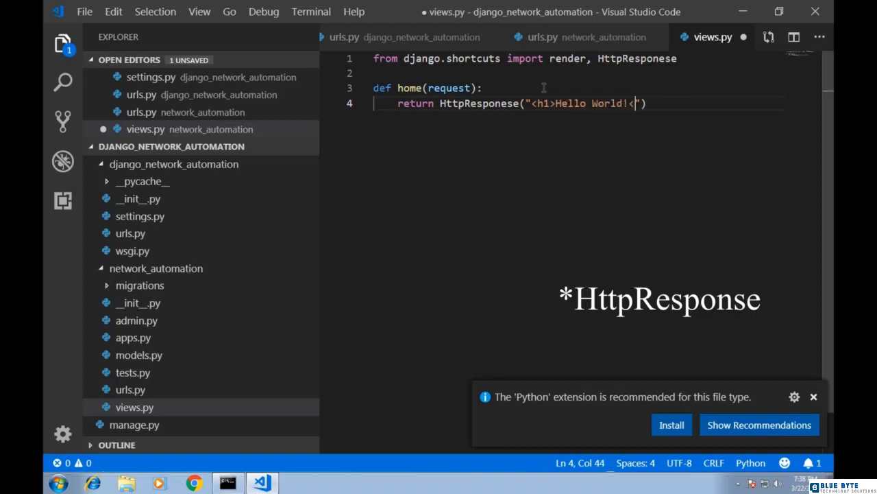
text(/h1>)
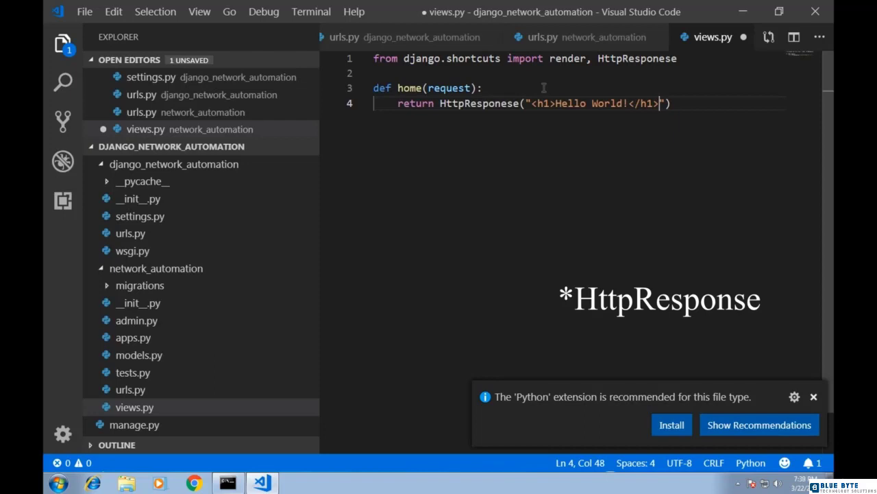
key(ctrl+s)
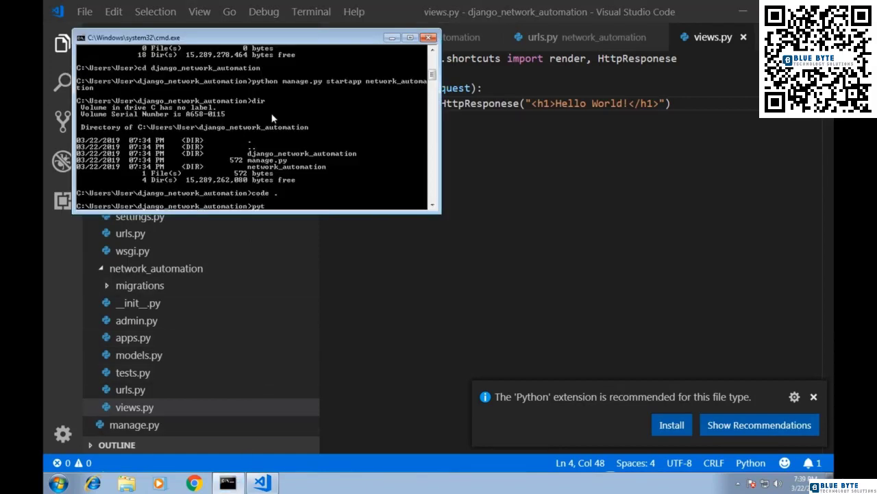
Step: Run python manage.py runserver and start entering 127.0.0.1 in a Chrome tab
text(python manage.)
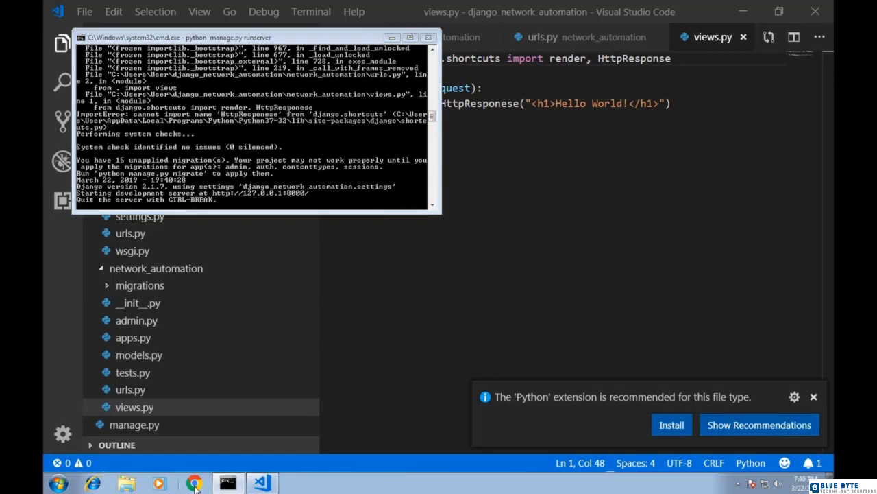
click(195, 483)
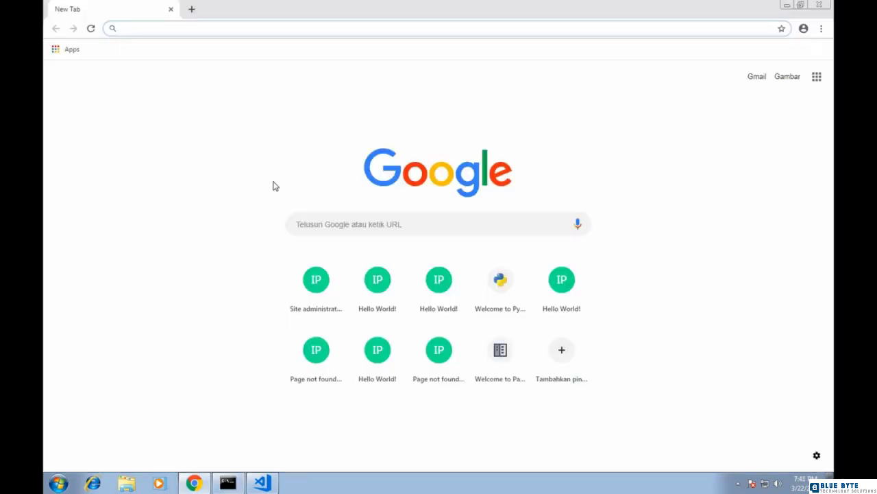
text(12)
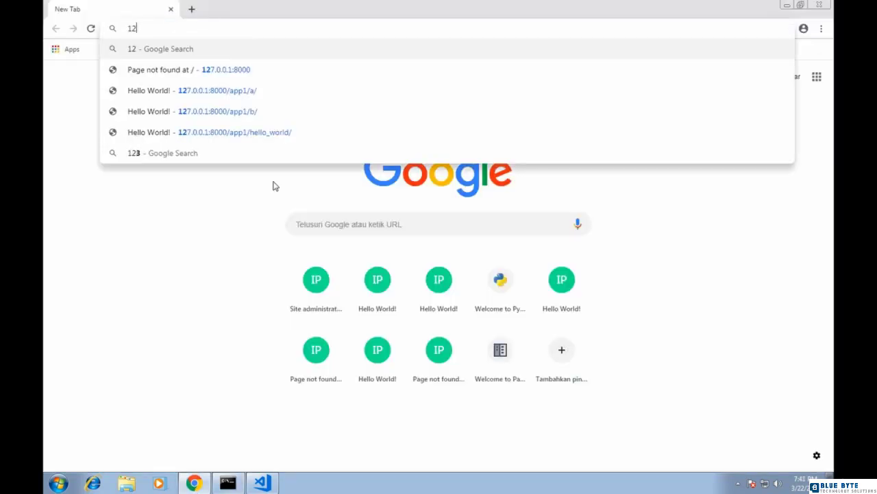